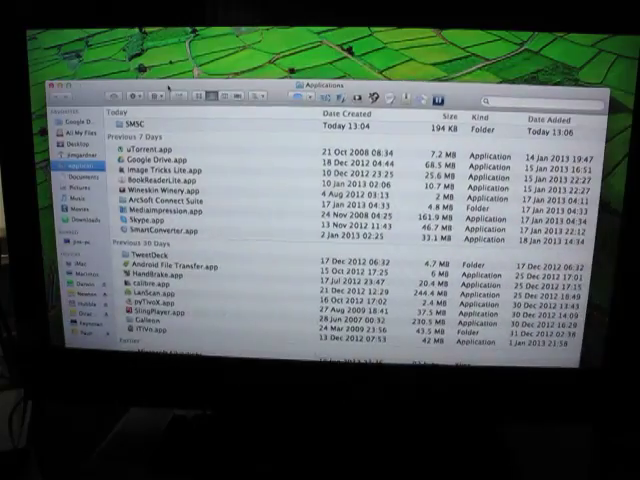
pyautogui.scroll(-3)
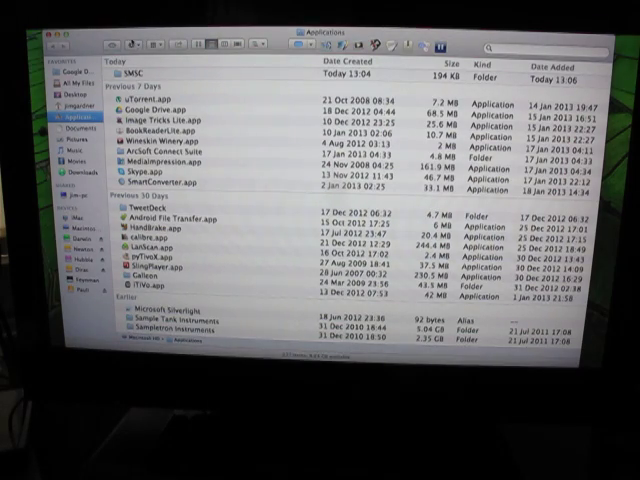